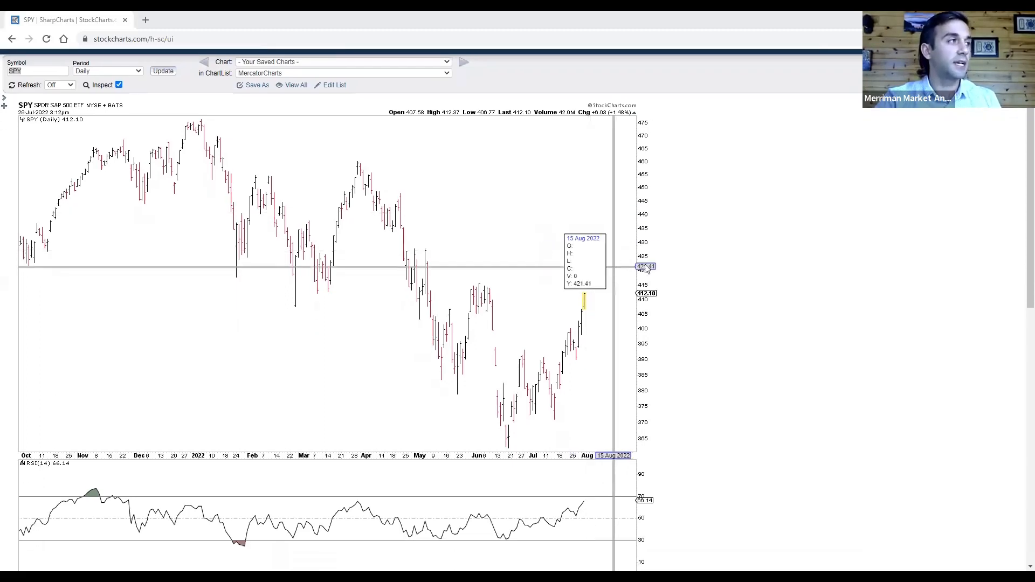
pyautogui.moveTo(701, 264)
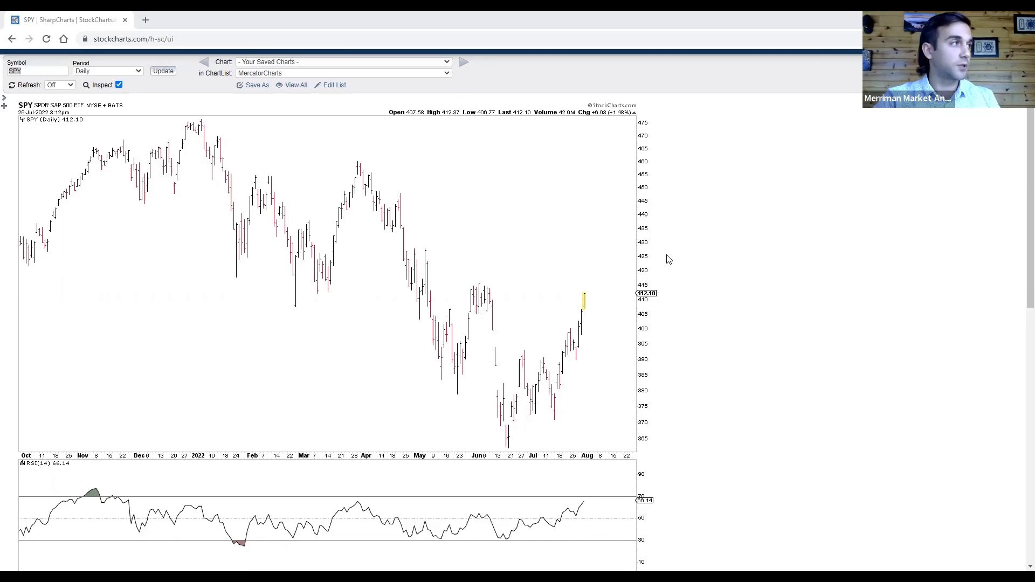
pyautogui.moveTo(410, 240)
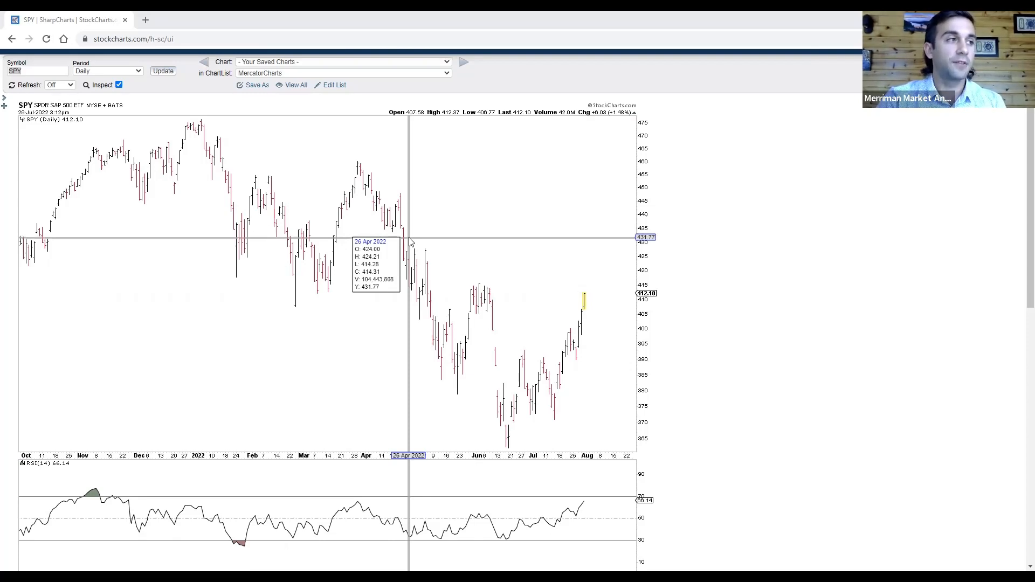
# Select the Symbol box to load the daily GDX gold miners chart with RSI(14).
pyautogui.scroll(-3)
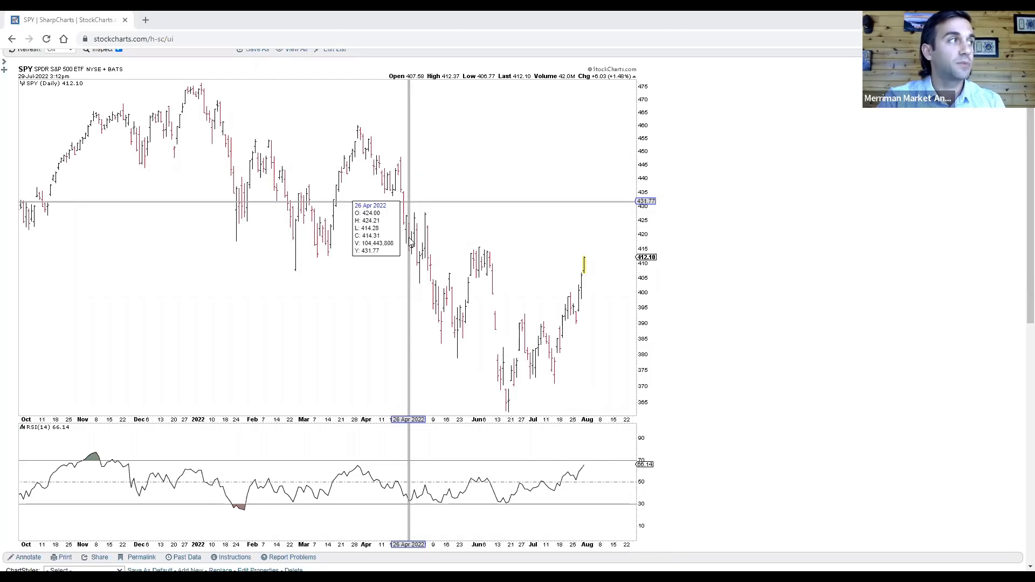
pyautogui.moveTo(429, 248)
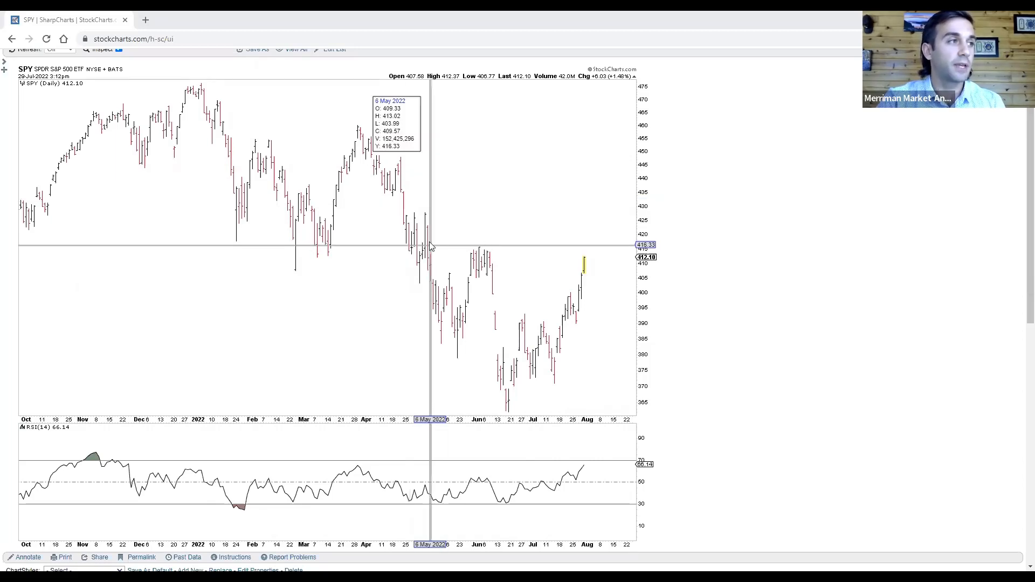
pyautogui.moveTo(559, 289)
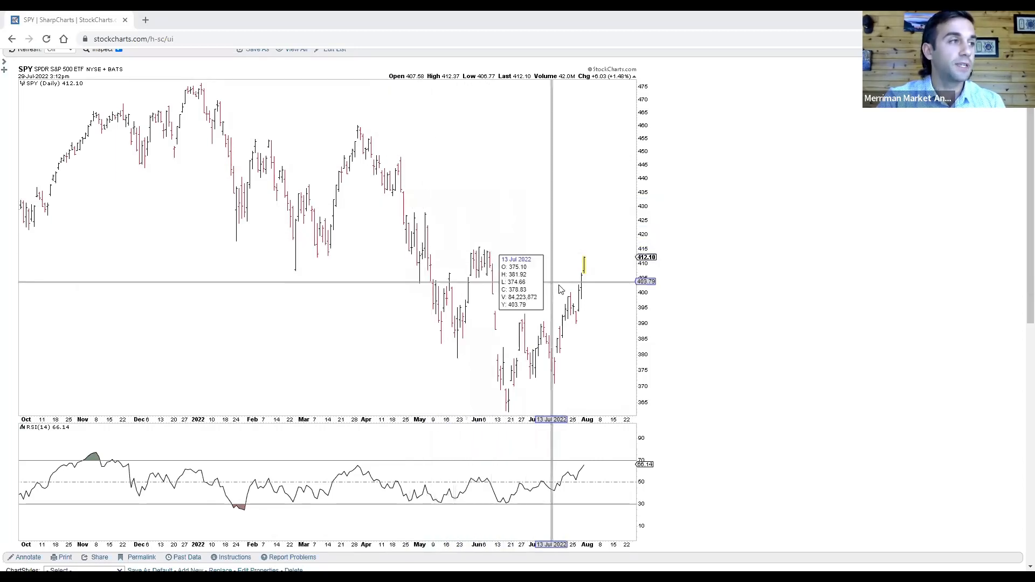
pyautogui.moveTo(580, 307)
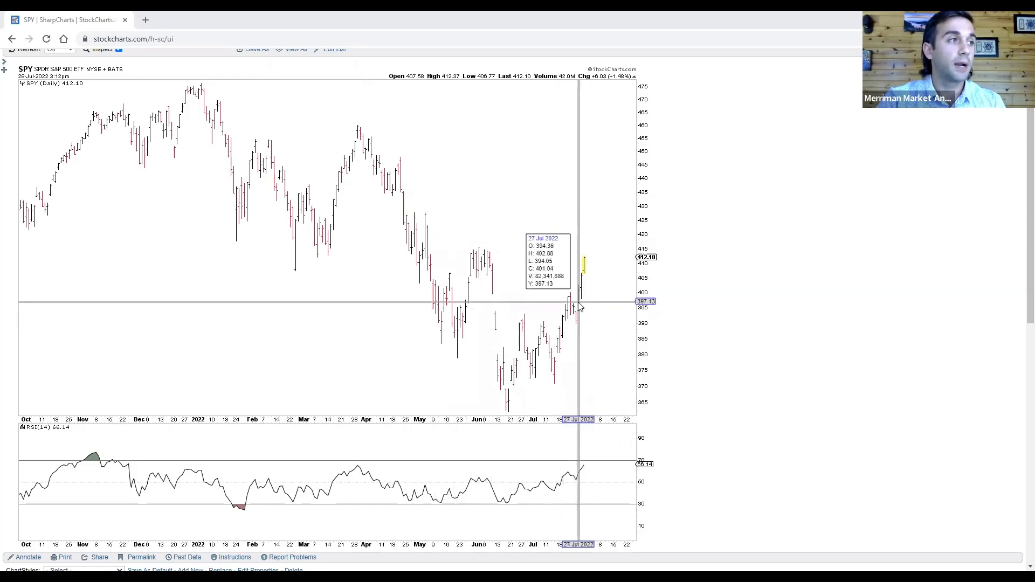
pyautogui.moveTo(720, 283)
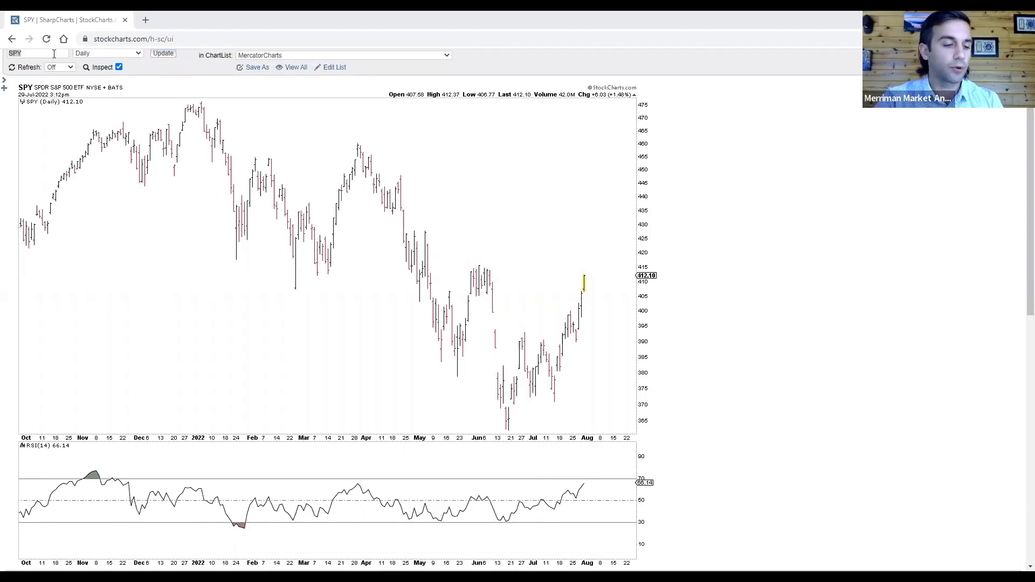
pyautogui.click(36, 53)
pyautogui.write('GDX')
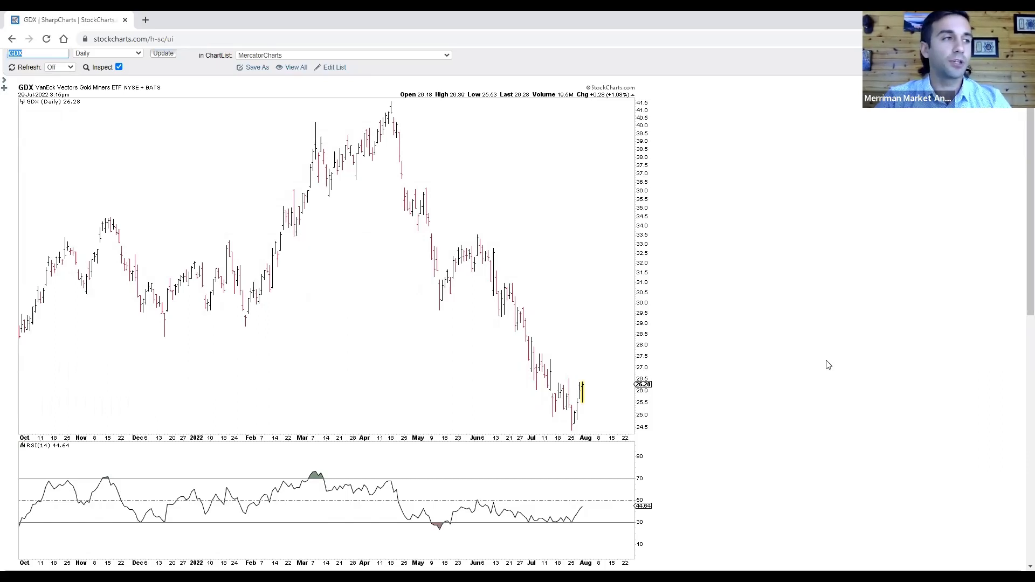
pyautogui.moveTo(594, 398)
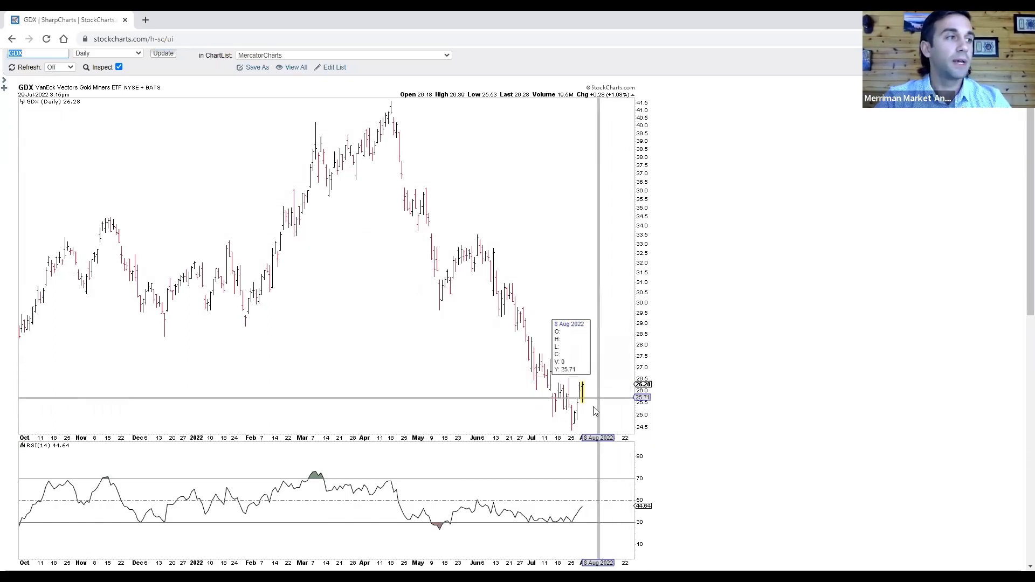
pyautogui.moveTo(714, 390)
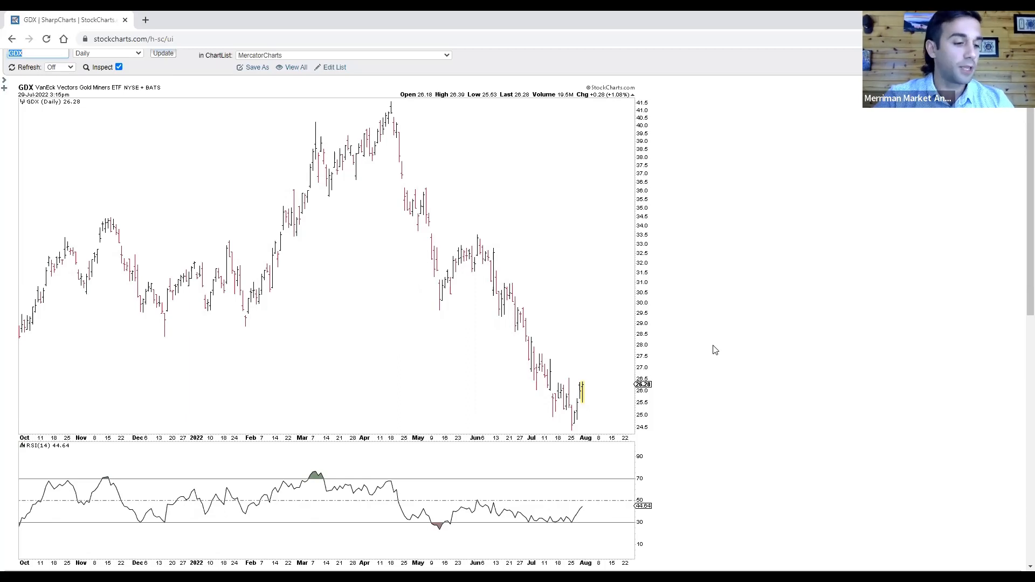
# Enter BITO to show the daily bitcoin ETF chart, then ready the Symbol box for TLT.
pyautogui.write('bitd')
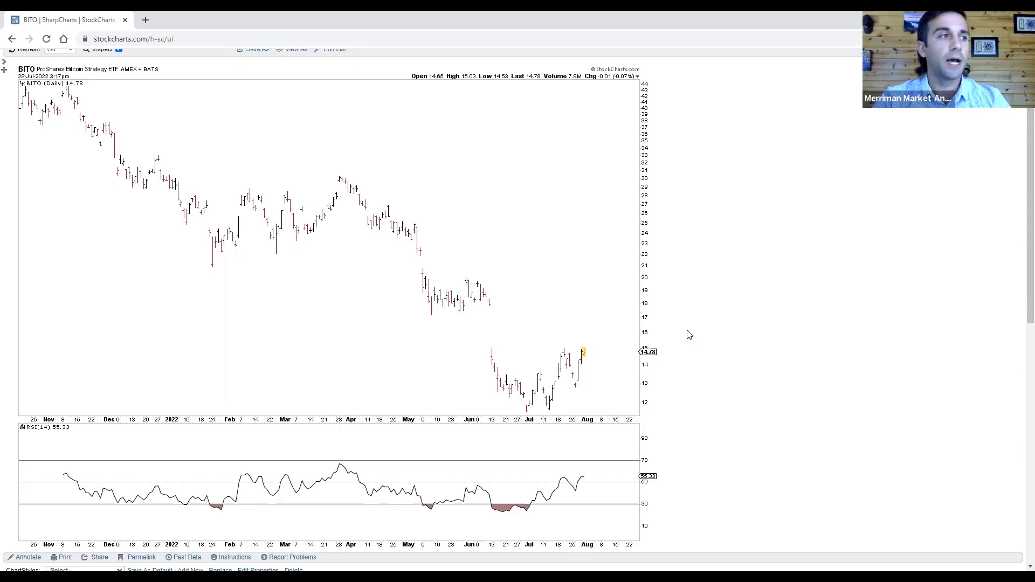
pyautogui.moveTo(671, 336)
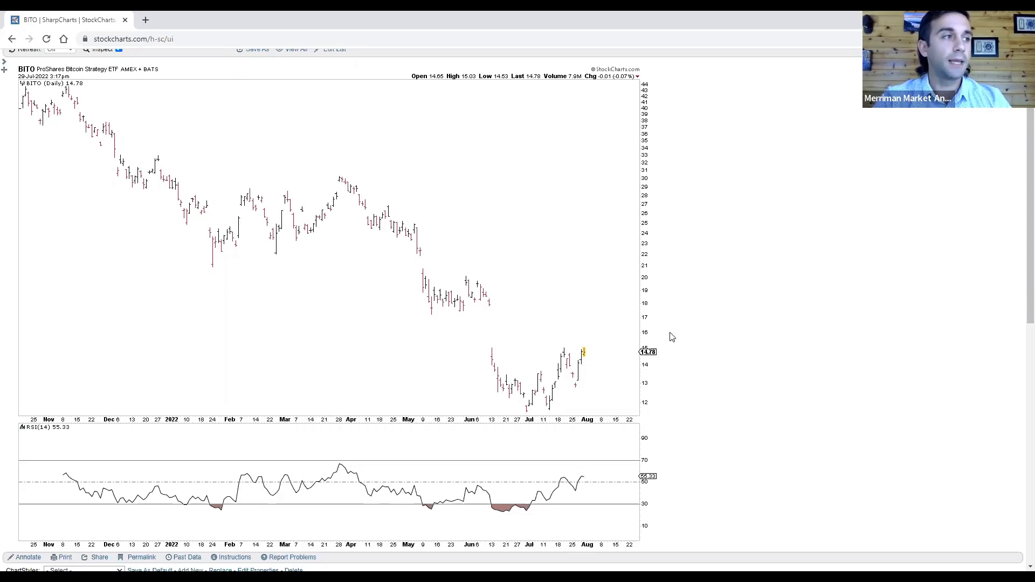
pyautogui.moveTo(576, 362)
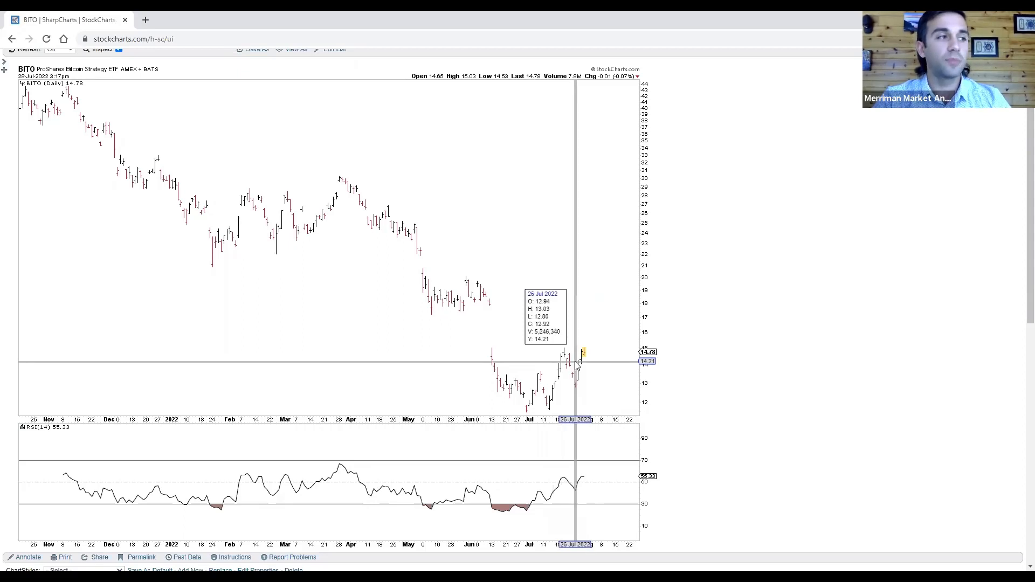
pyautogui.moveTo(631, 366)
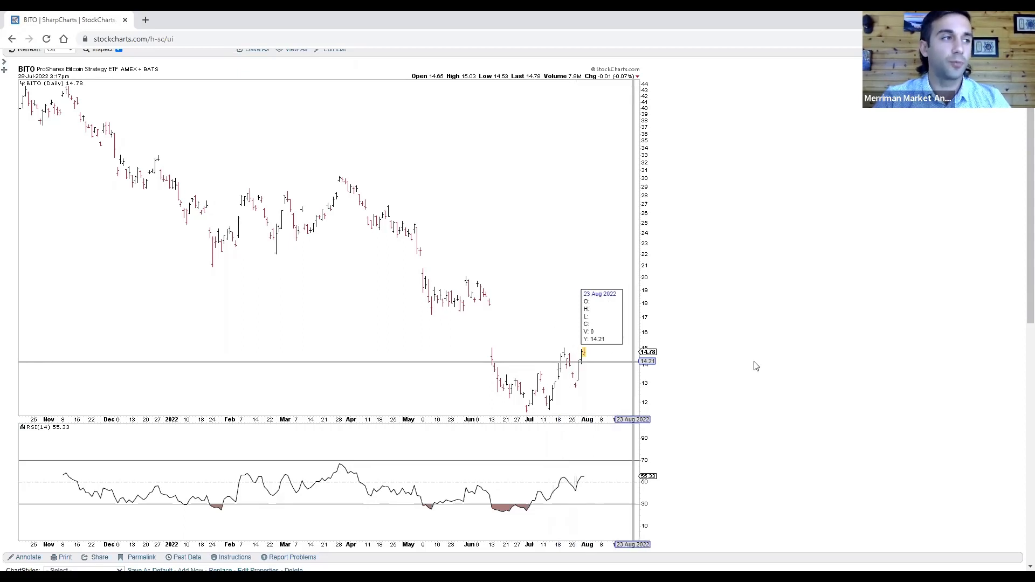
pyautogui.moveTo(774, 302)
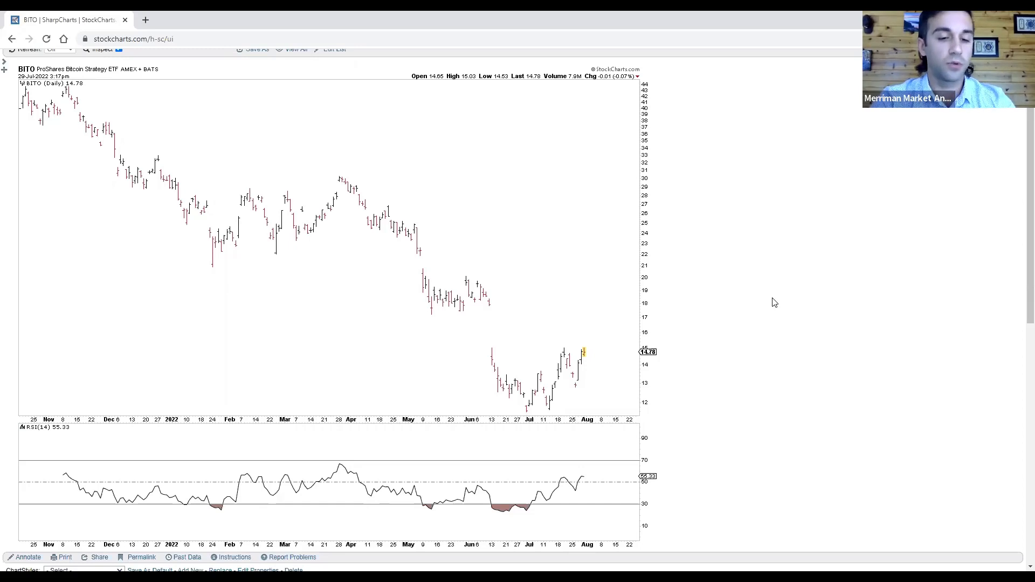
pyautogui.click(37, 53)
pyautogui.write('TLT')
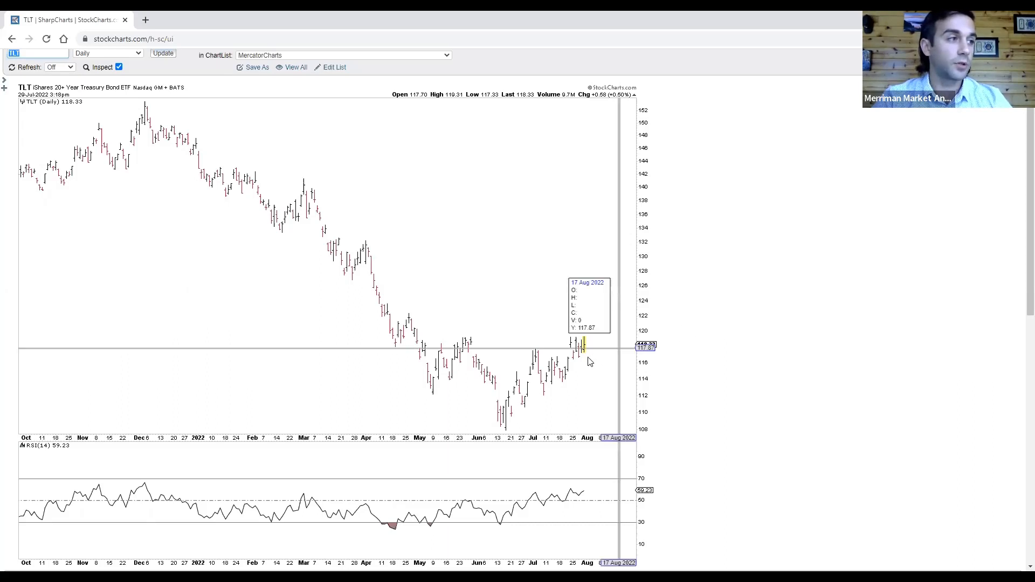
pyautogui.moveTo(607, 339)
pyautogui.write('USO')
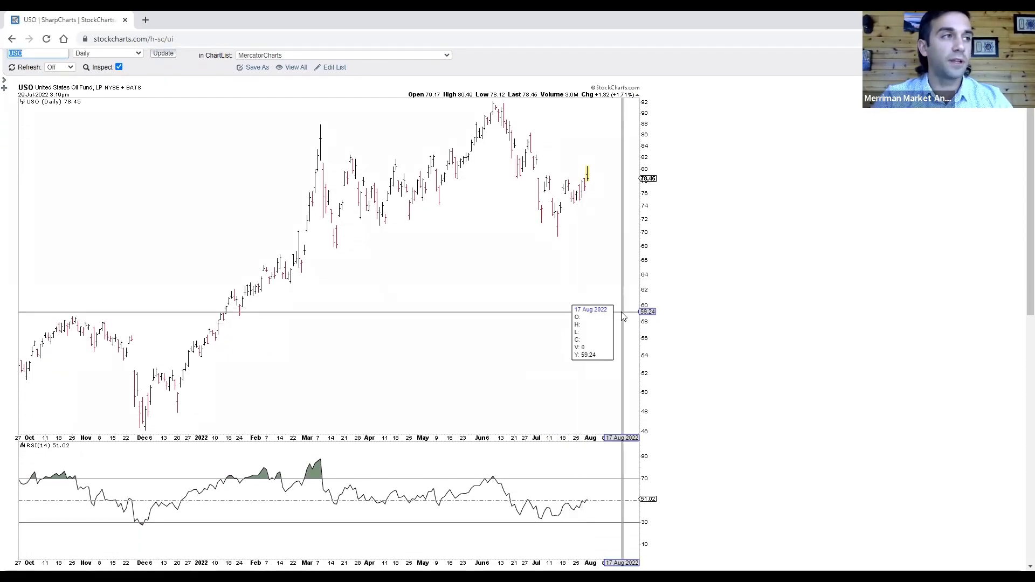
pyautogui.moveTo(730, 317)
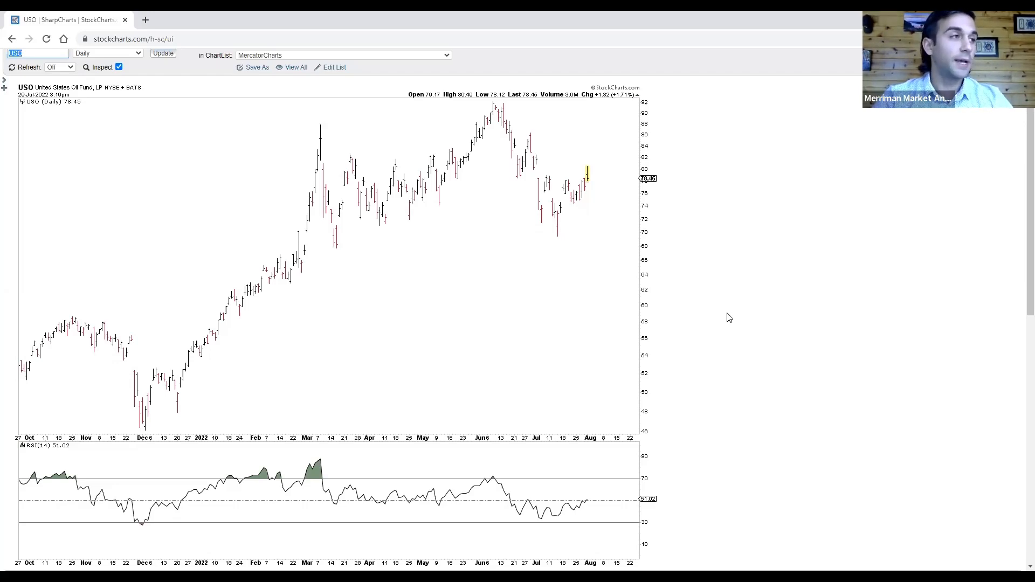
pyautogui.moveTo(581, 231)
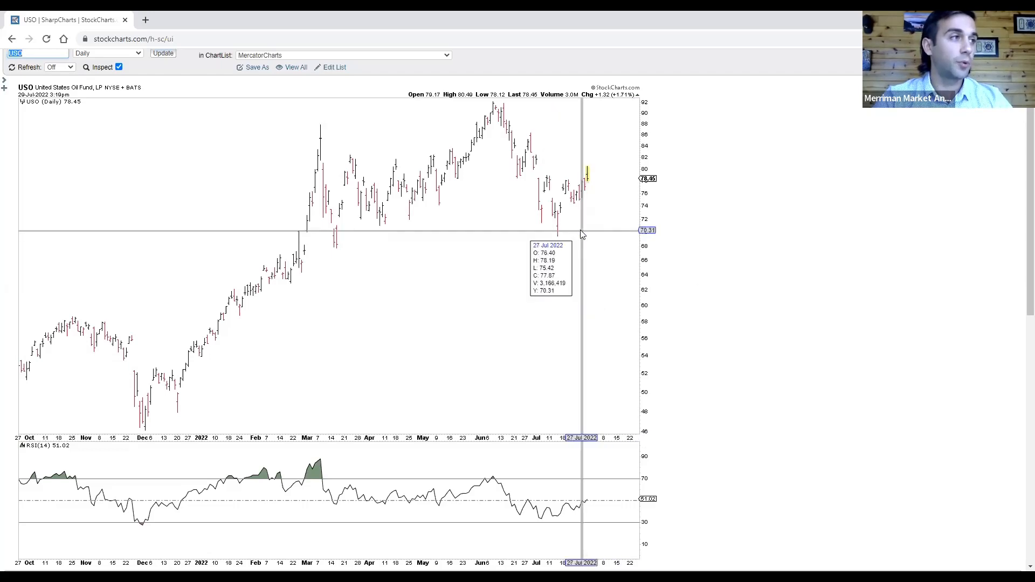
pyautogui.moveTo(578, 236)
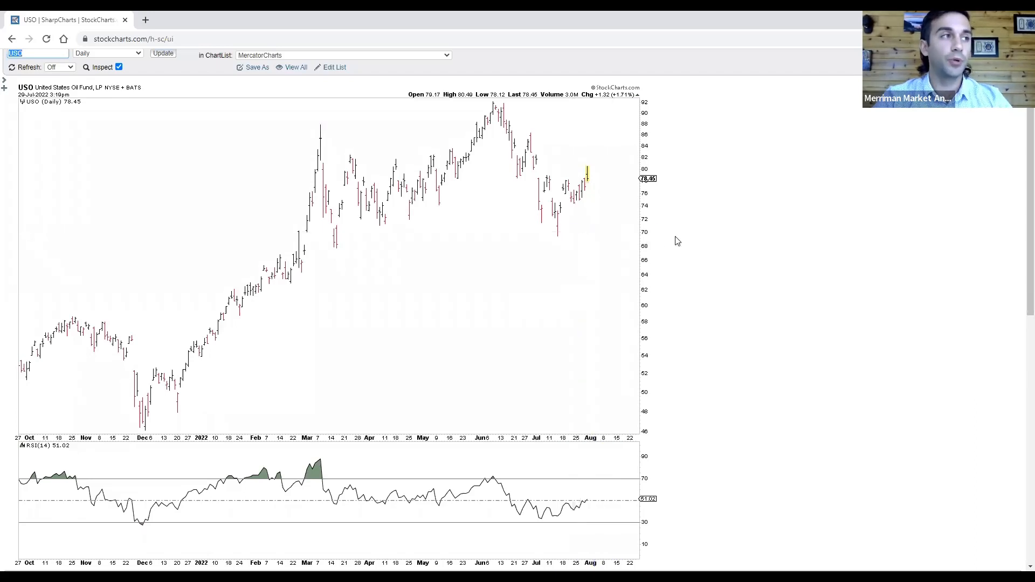
pyautogui.moveTo(698, 241)
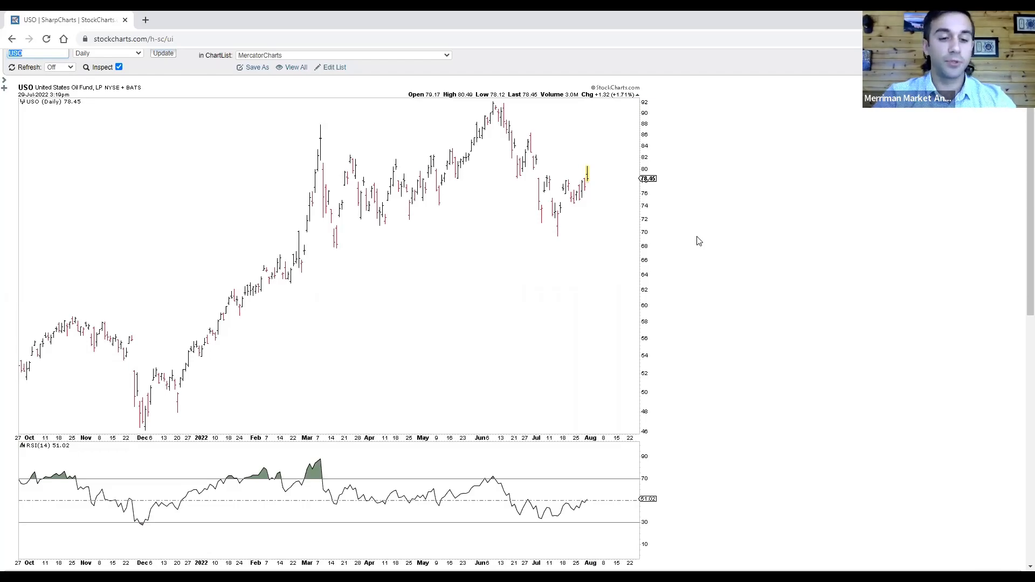
# Enter XLV to replace the USO chart with the daily health care sector chart.
pyautogui.write('xl')
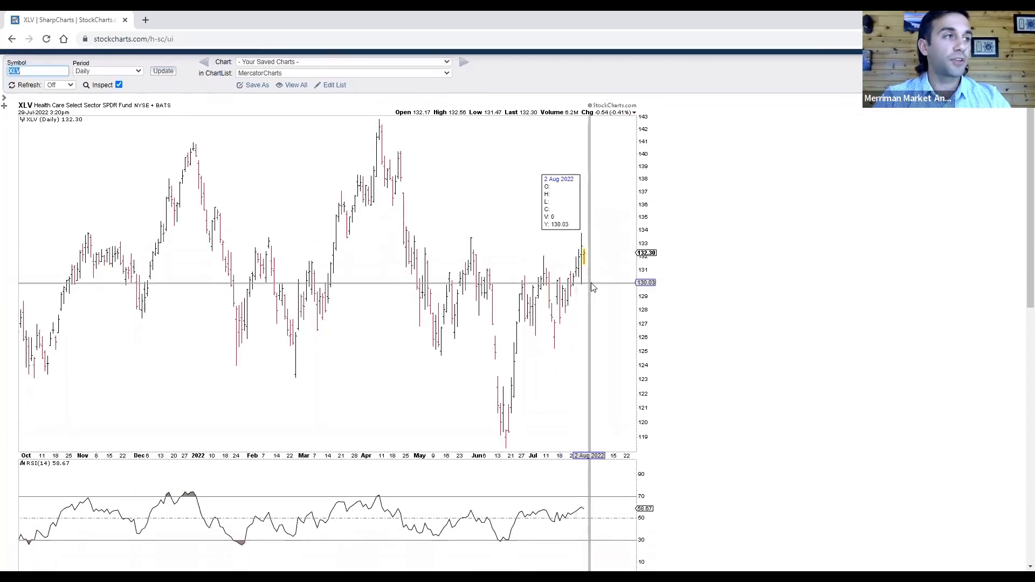
pyautogui.moveTo(683, 294)
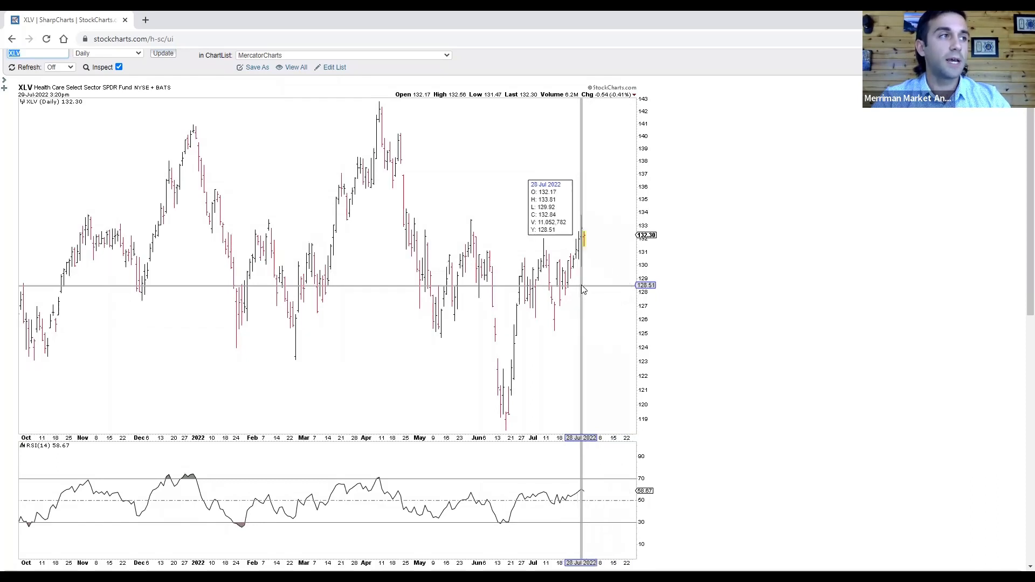
pyautogui.moveTo(591, 269)
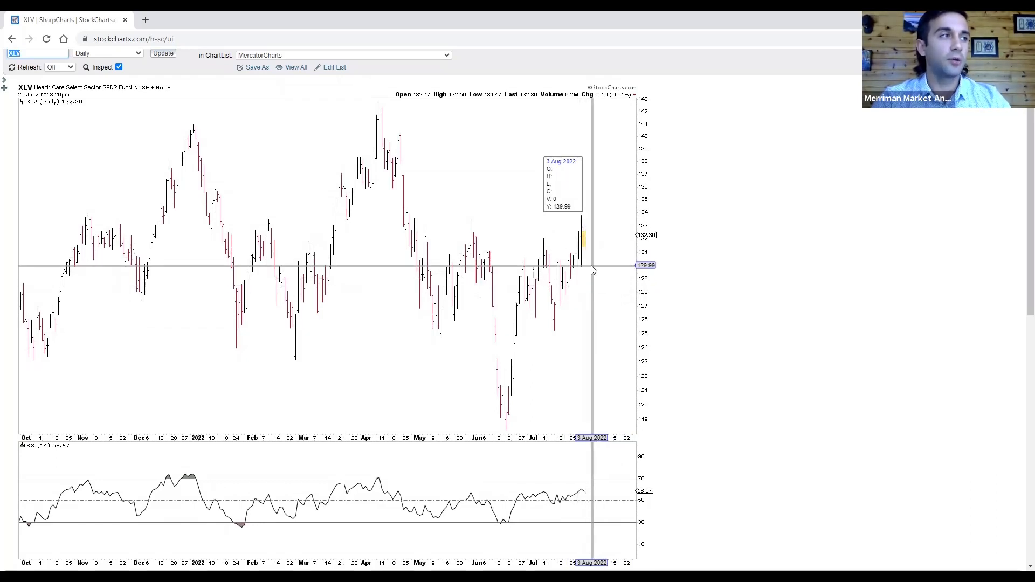
pyautogui.moveTo(714, 260)
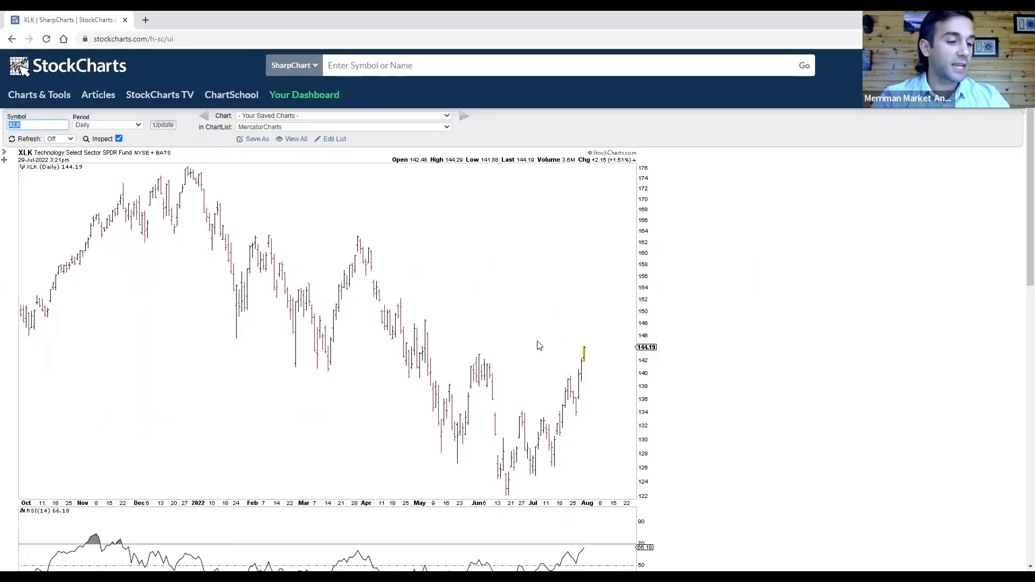
# Scroll down the XLK technology chart to review its recent bars and RSI panel.
pyautogui.scroll(-3)
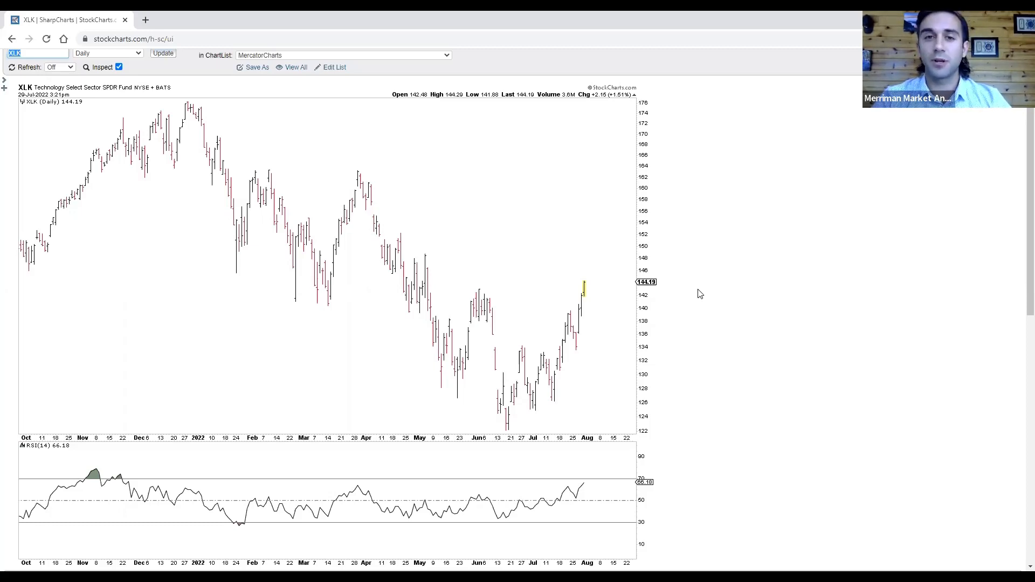
pyautogui.moveTo(343, 231)
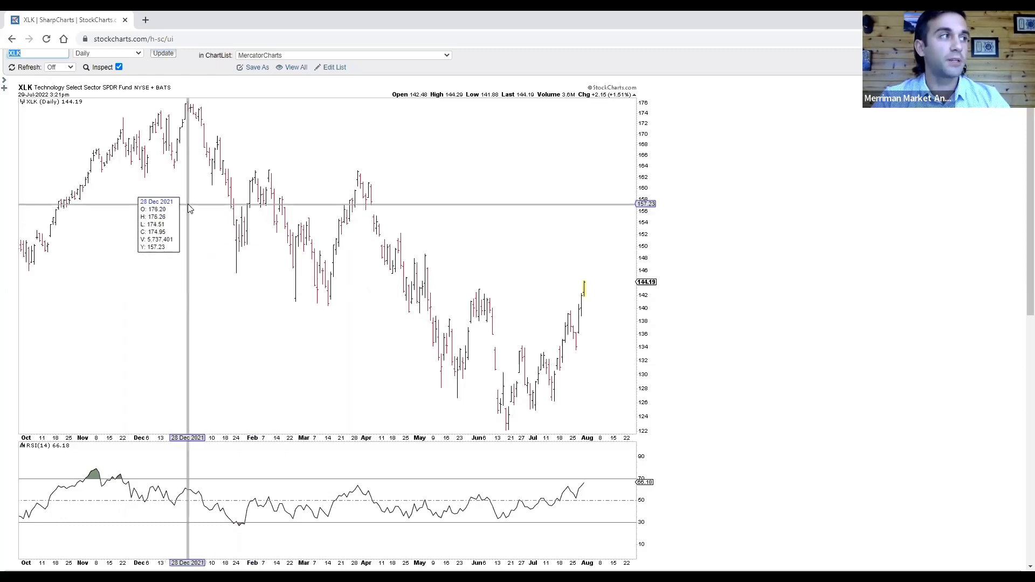
pyautogui.moveTo(258, 198)
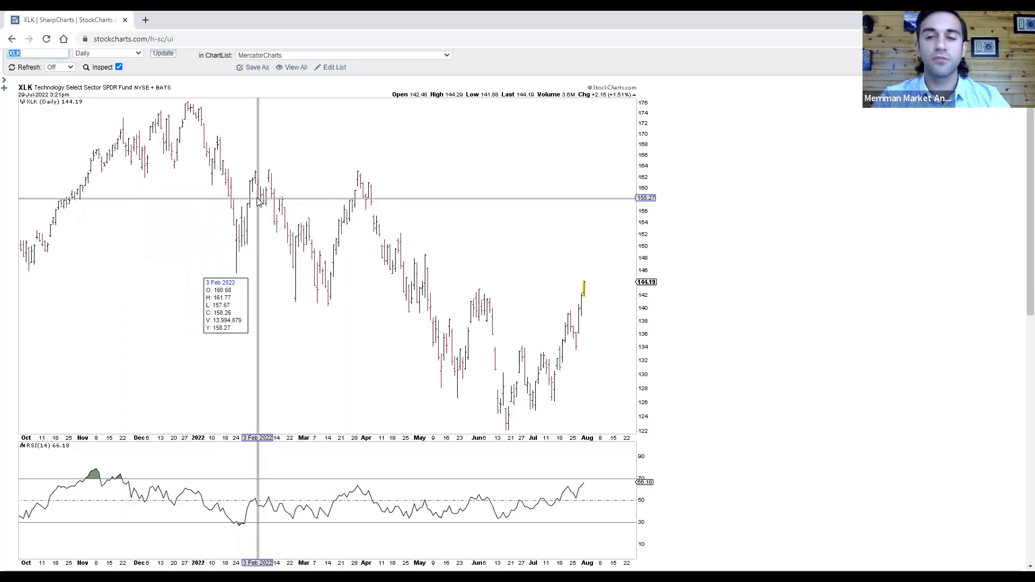
pyautogui.moveTo(159, 198)
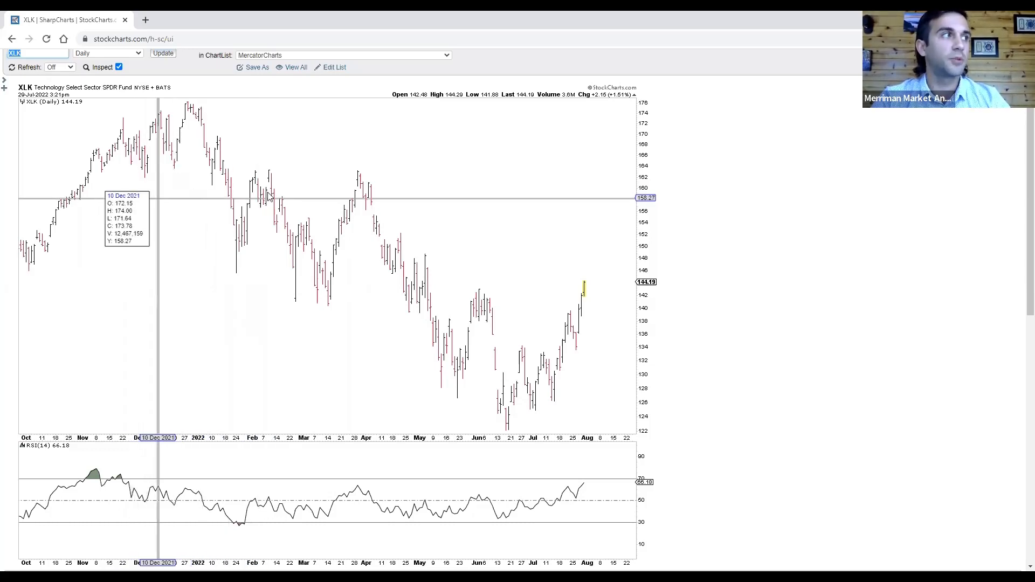
pyautogui.moveTo(706, 216)
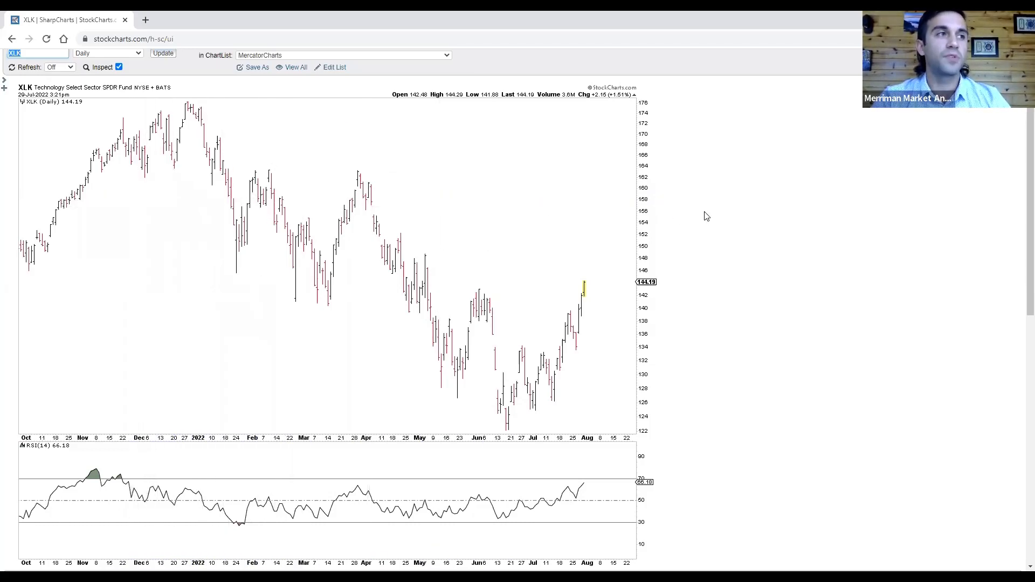
pyautogui.scroll(-3)
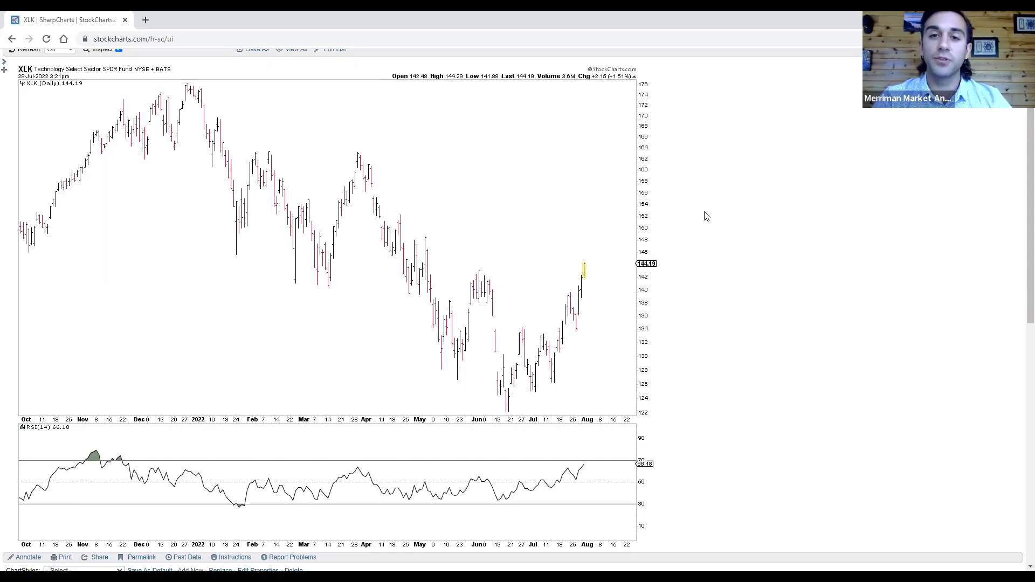
pyautogui.moveTo(613, 271)
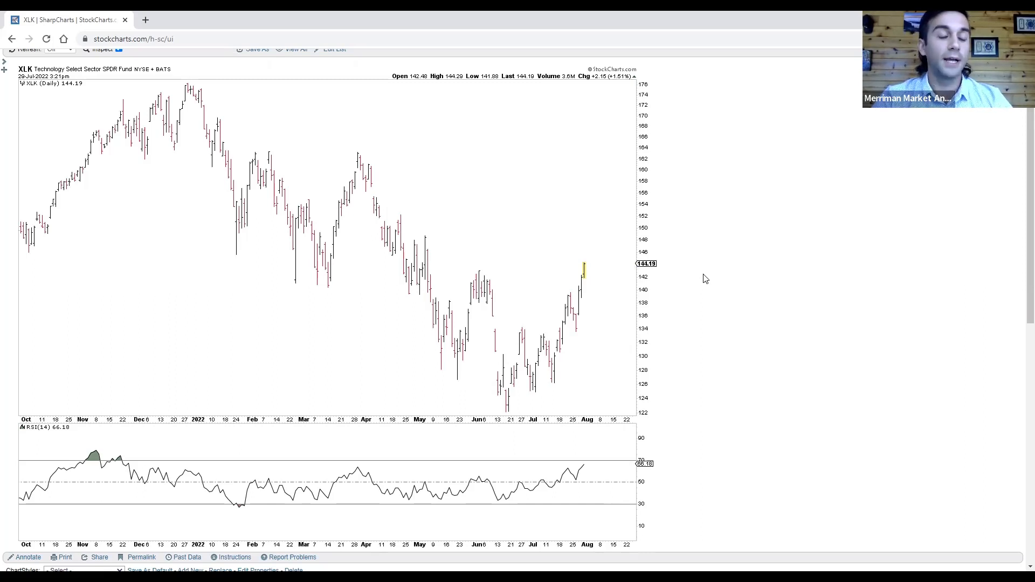
pyautogui.moveTo(698, 269)
pyautogui.write('XHB')
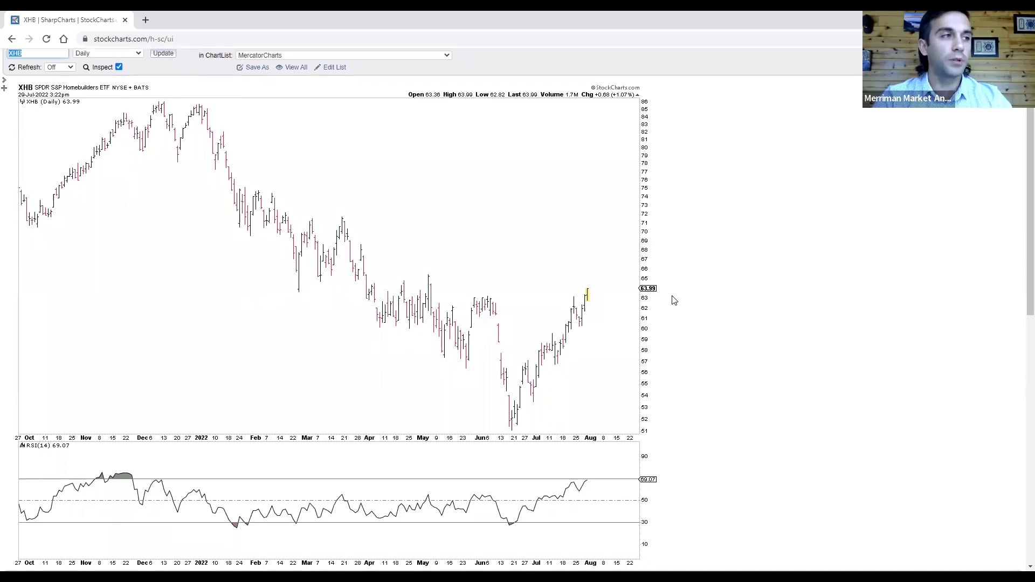
pyautogui.scroll(-3)
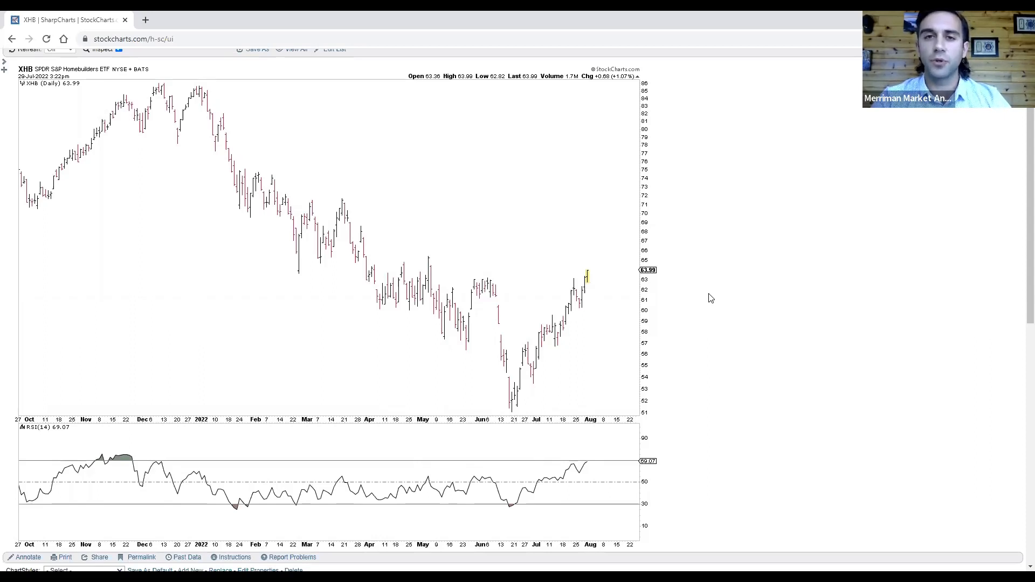
pyautogui.moveTo(516, 339)
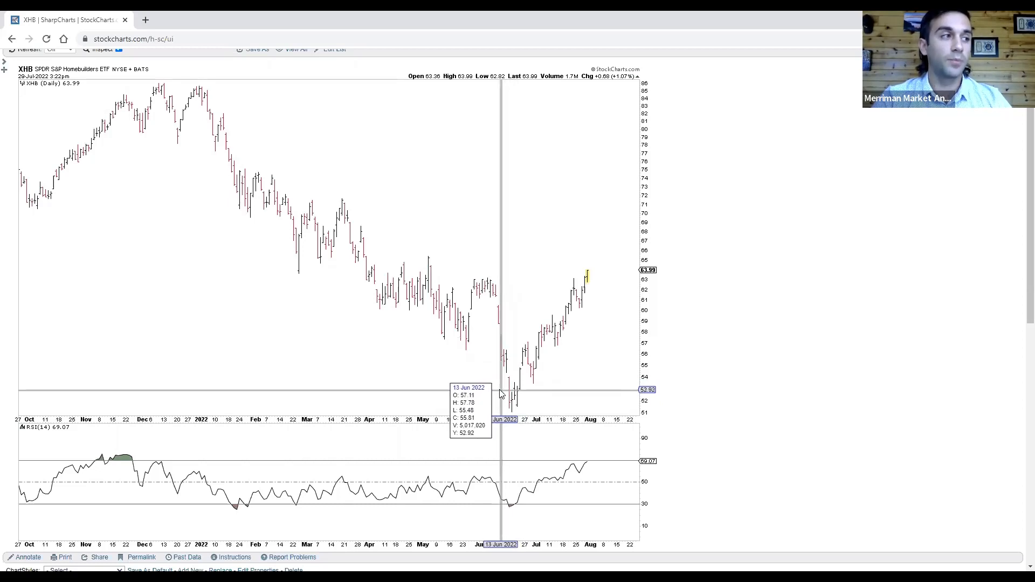
pyautogui.moveTo(800, 330)
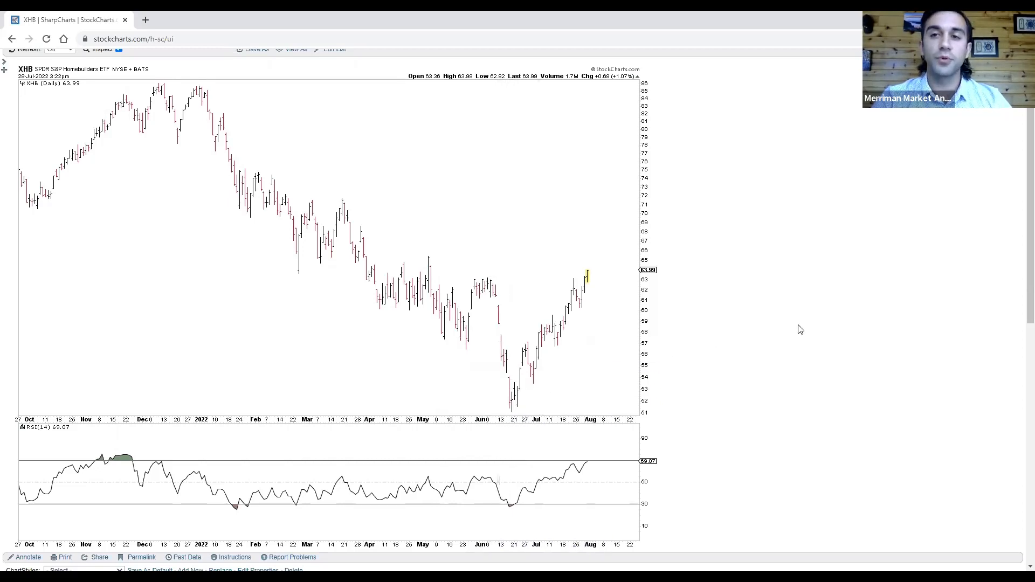
pyautogui.moveTo(511, 369)
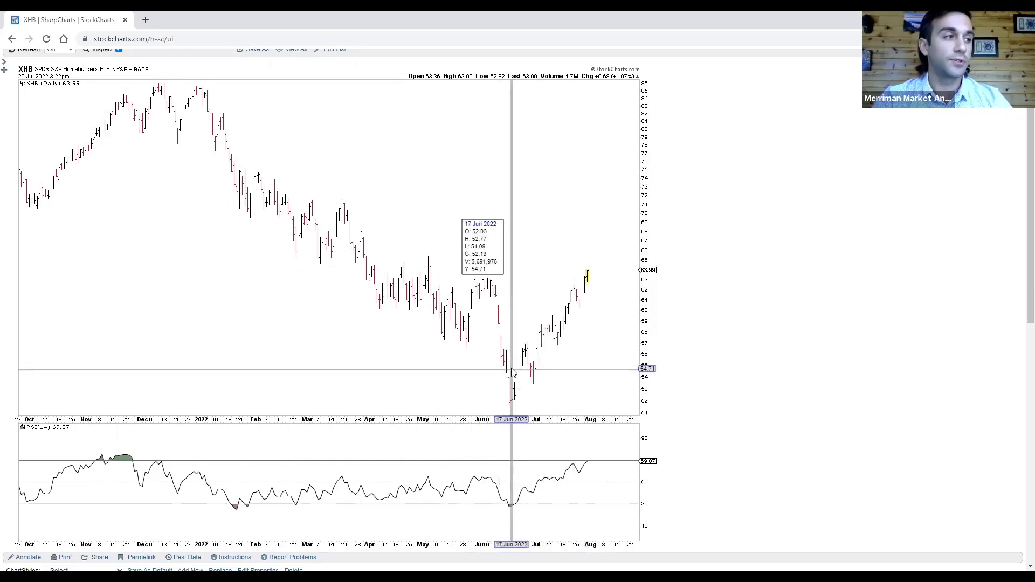
pyautogui.moveTo(625, 298)
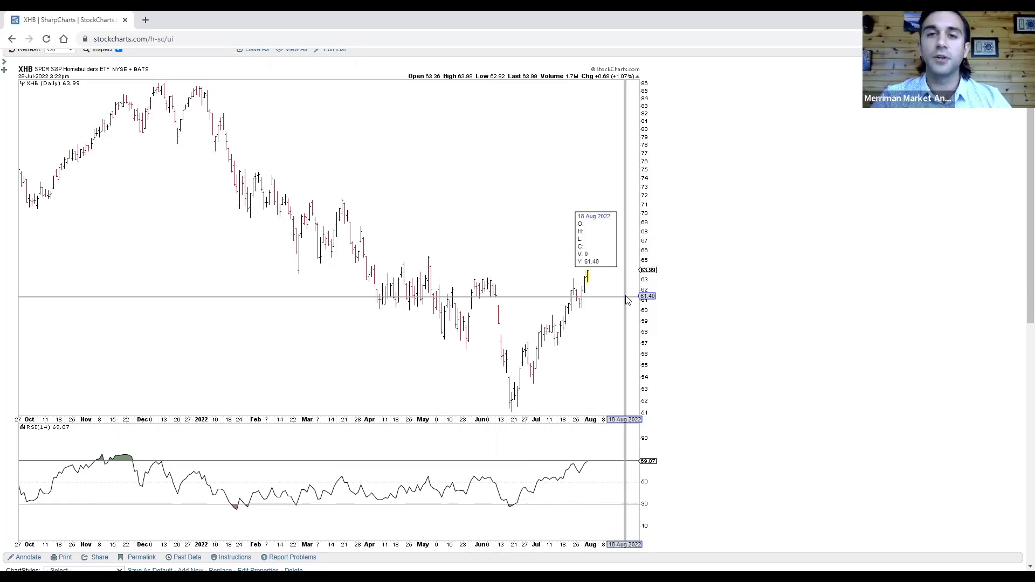
pyautogui.moveTo(721, 298)
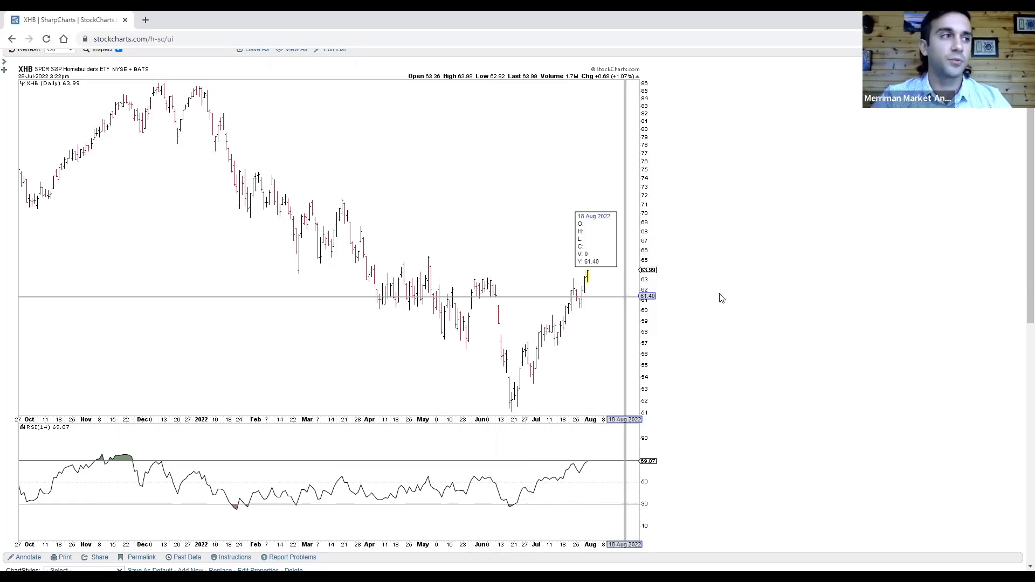
pyautogui.moveTo(669, 199)
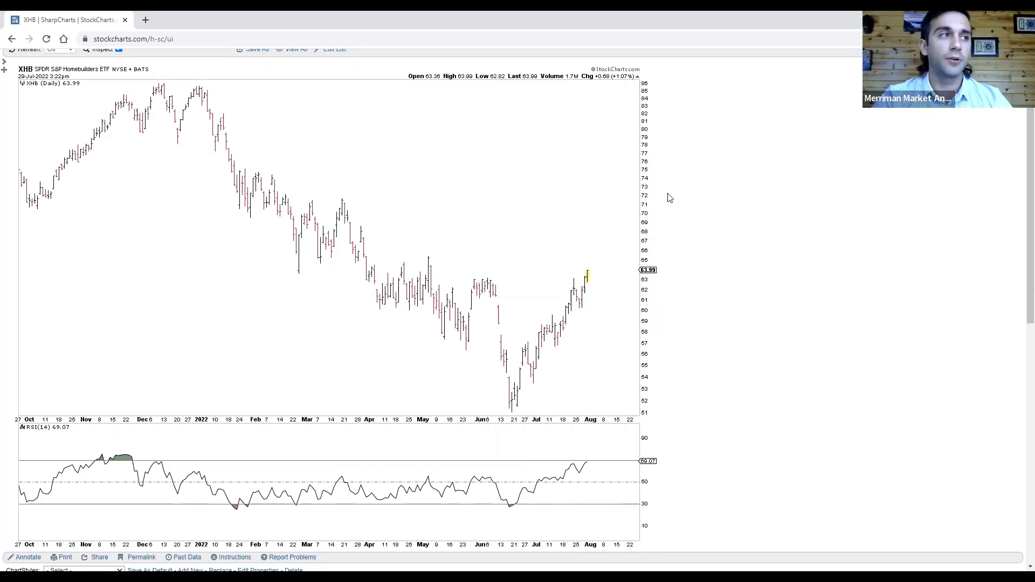
pyautogui.moveTo(792, 194)
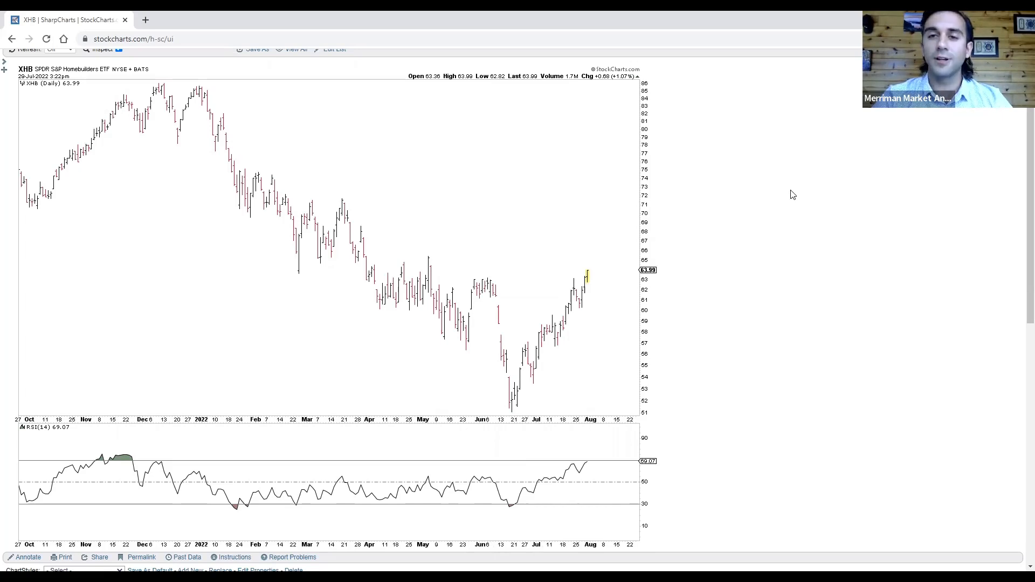